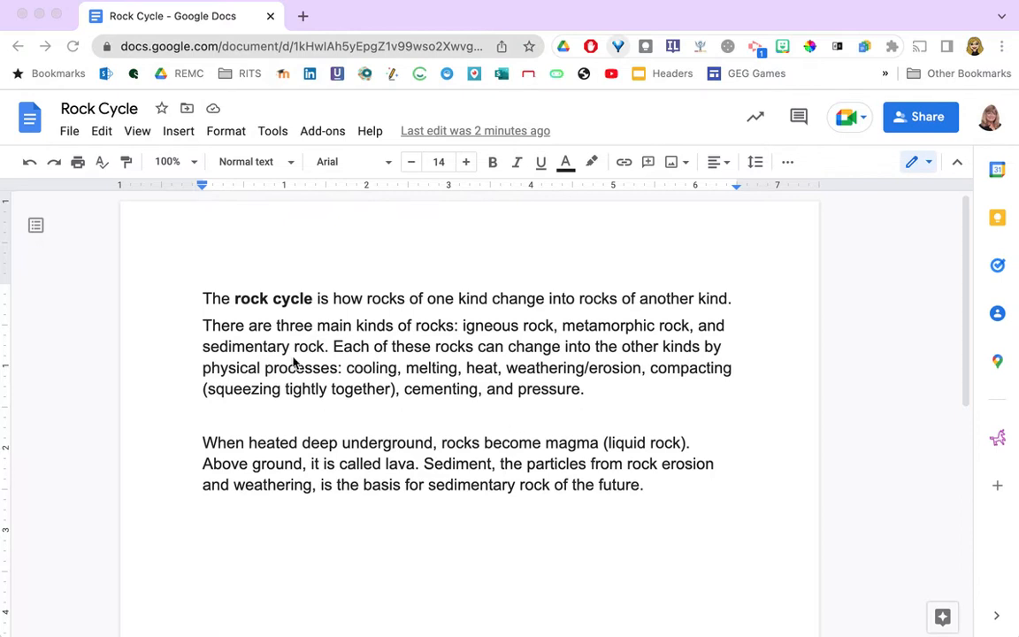
Step: Reach the More fonts catalogue from the Font dropdown and browse its families
left_click(350, 161)
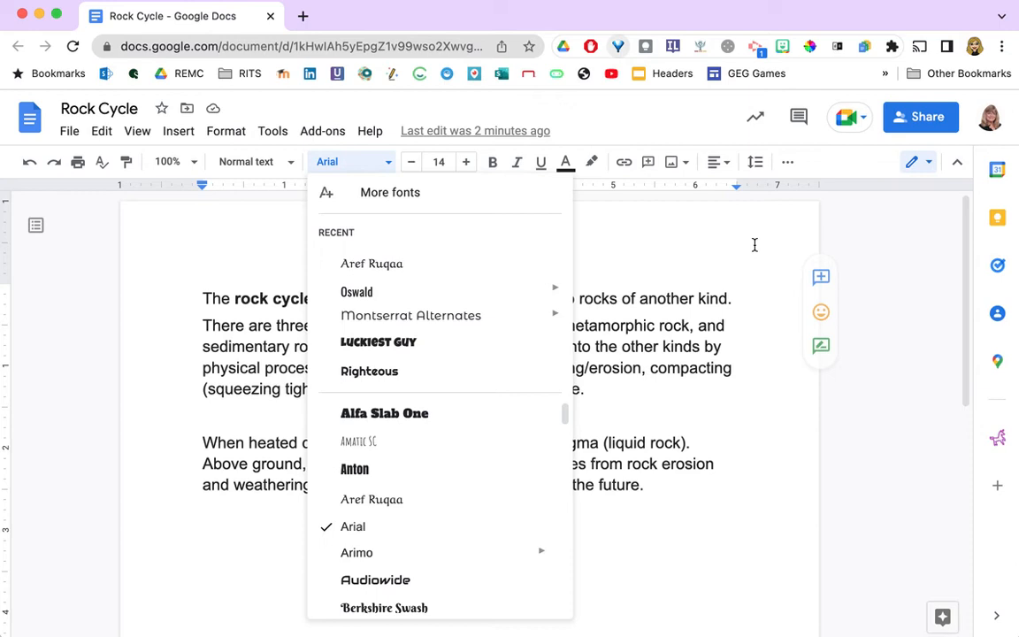
mouse_move(711, 225)
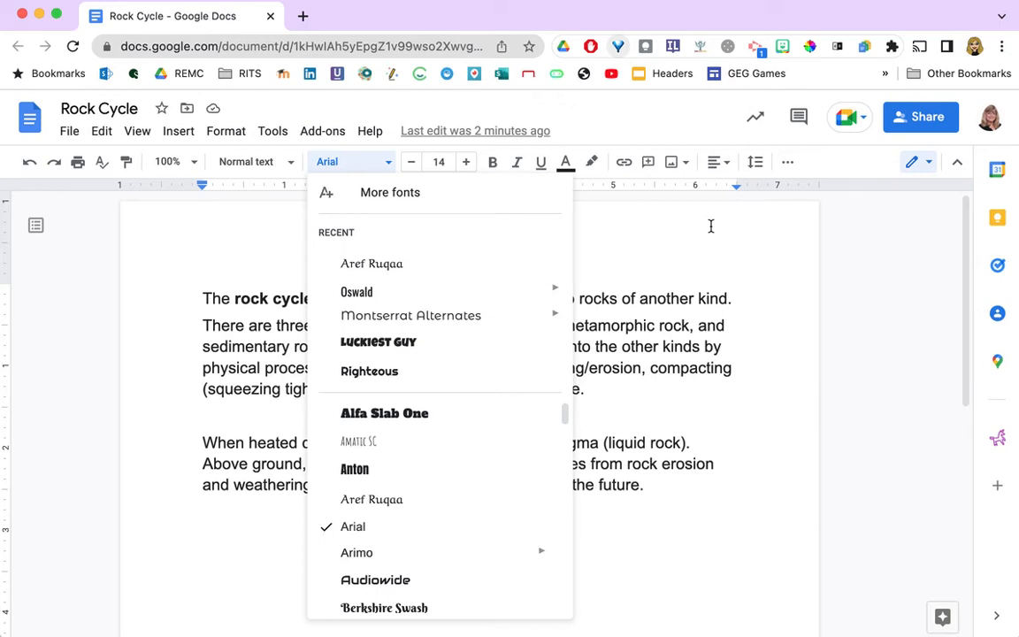
mouse_move(687, 239)
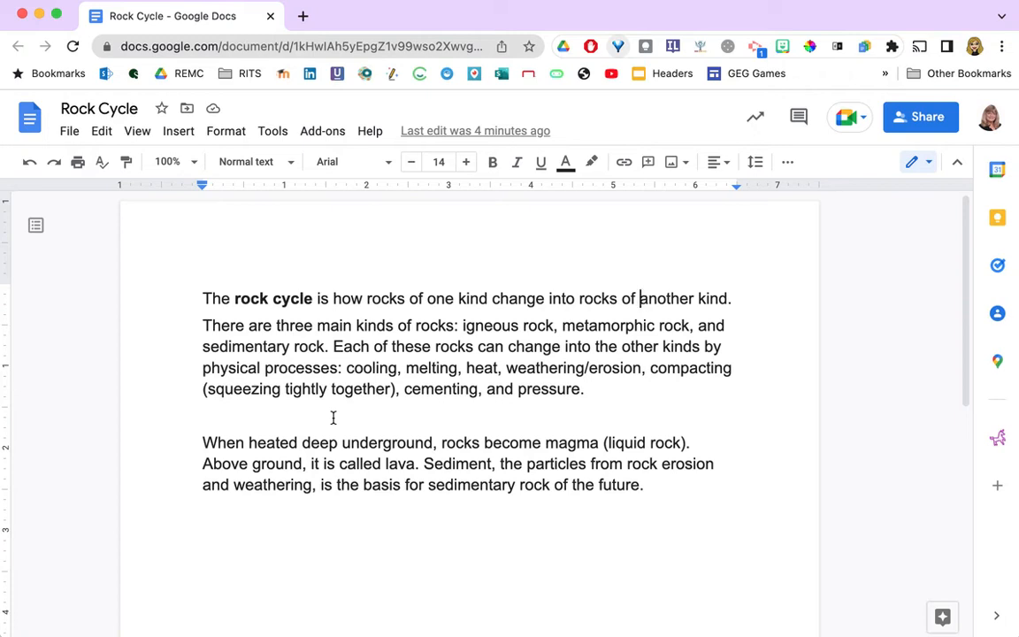
mouse_move(501, 536)
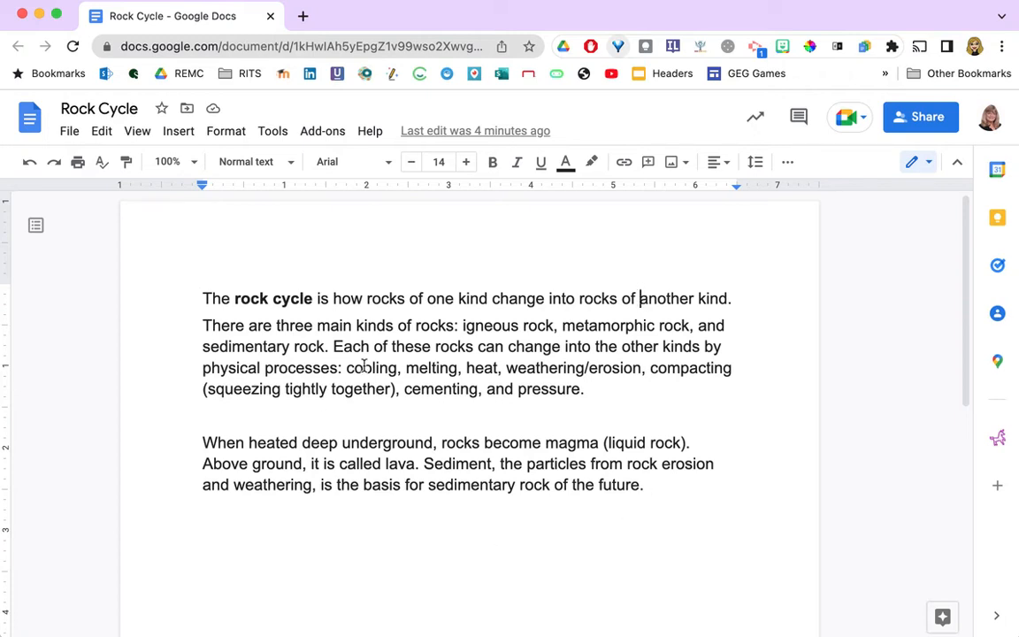
mouse_move(350, 161)
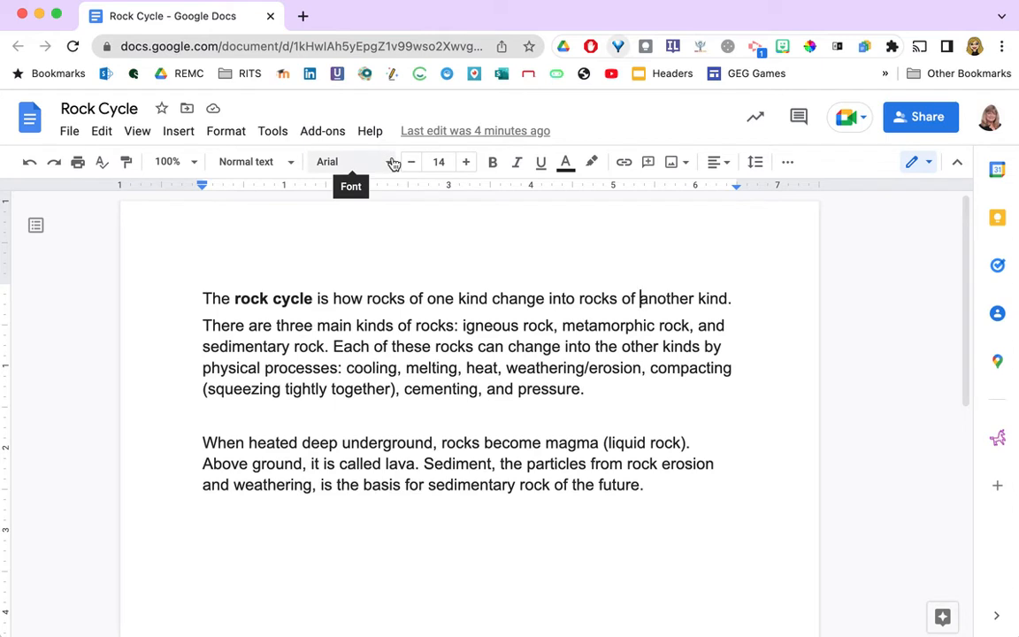
left_click(350, 161)
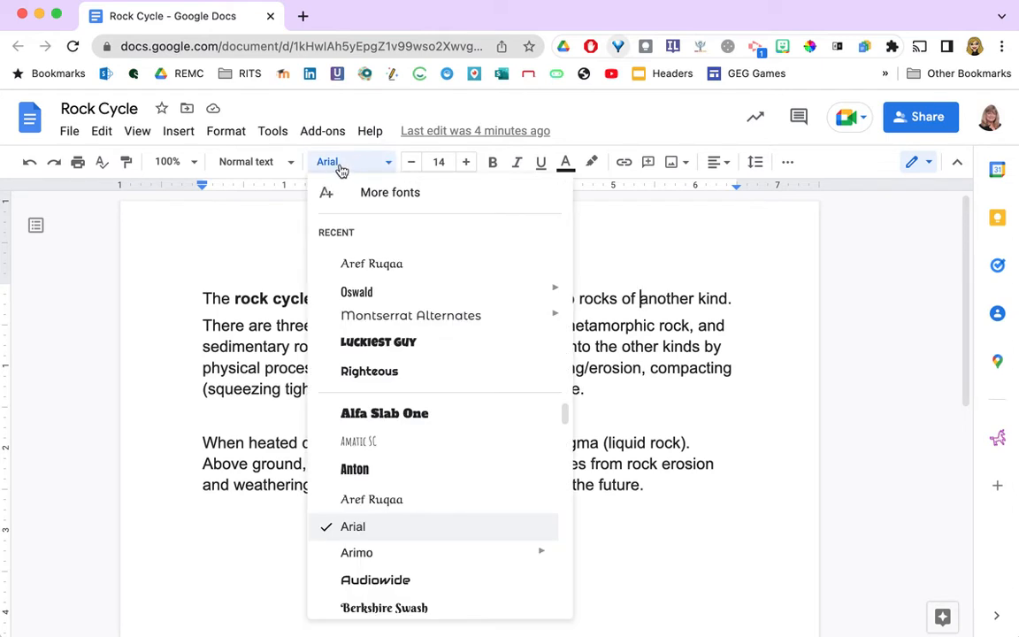
mouse_move(393, 195)
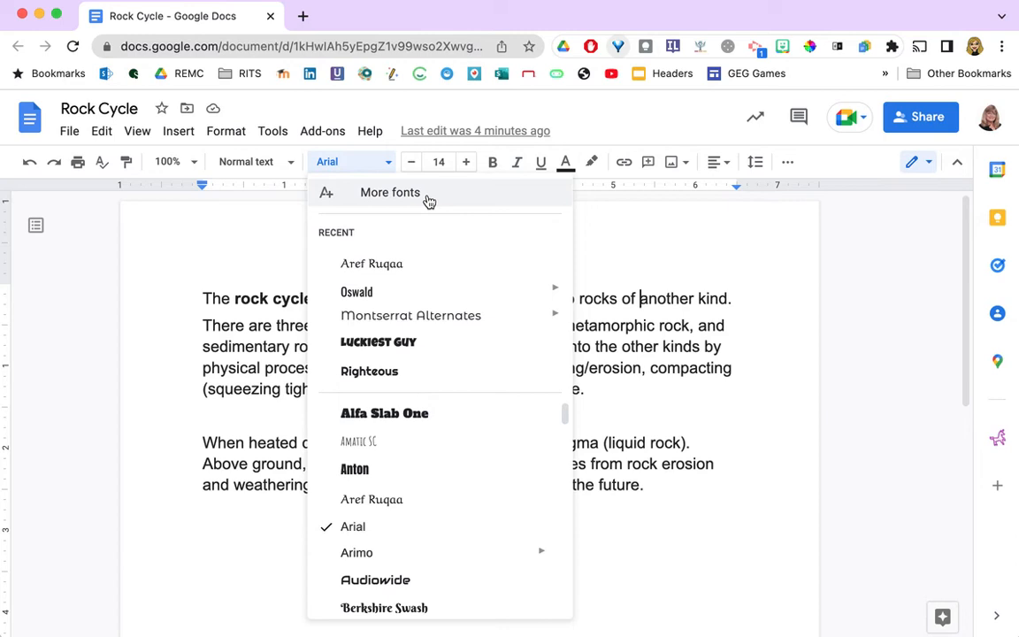
left_click(389, 192)
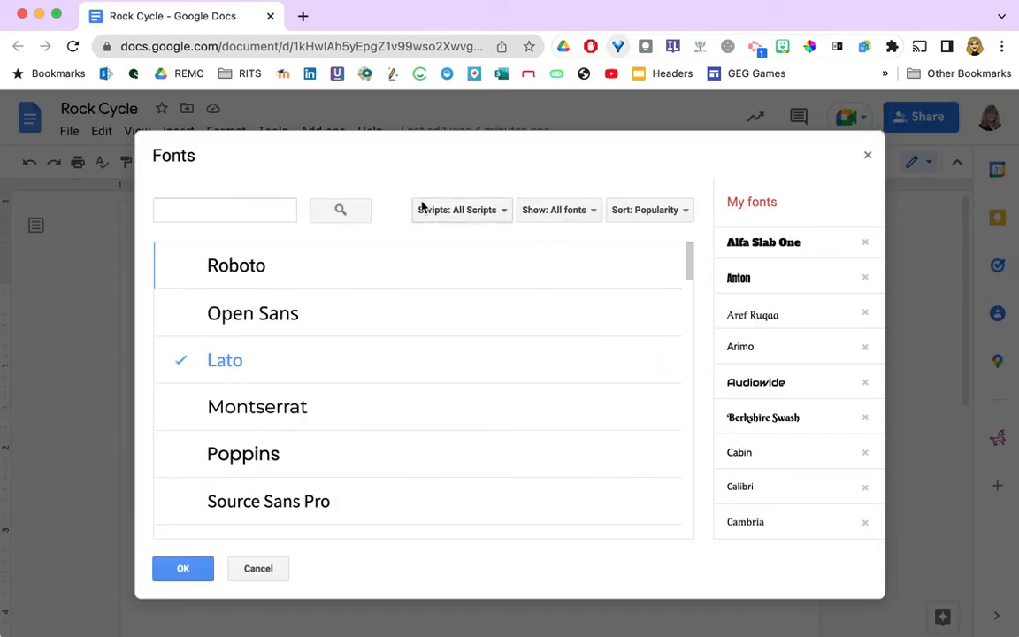
mouse_move(807, 515)
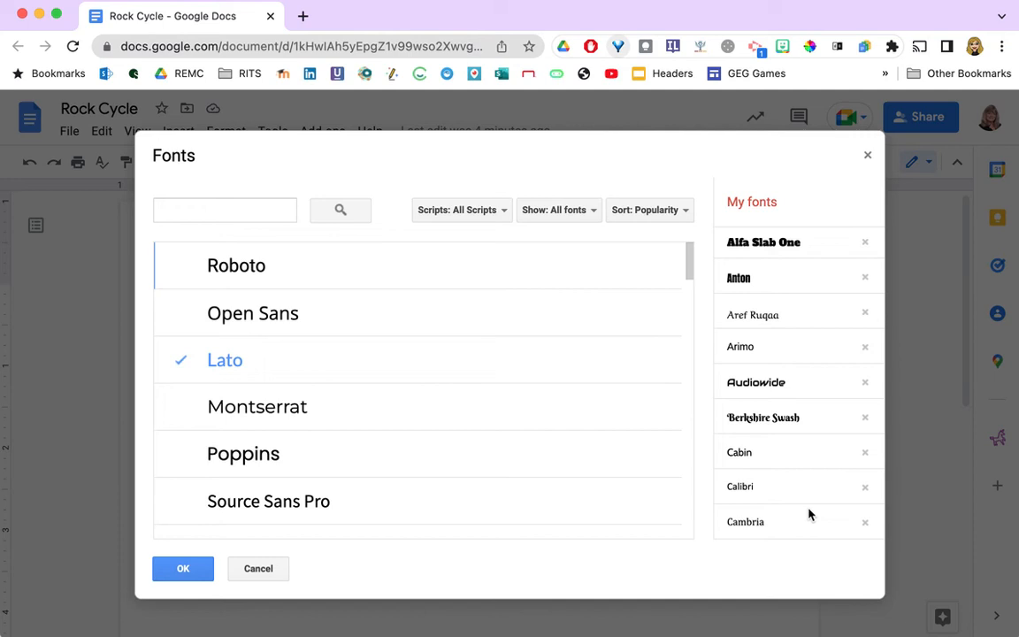
scroll("down", 3)
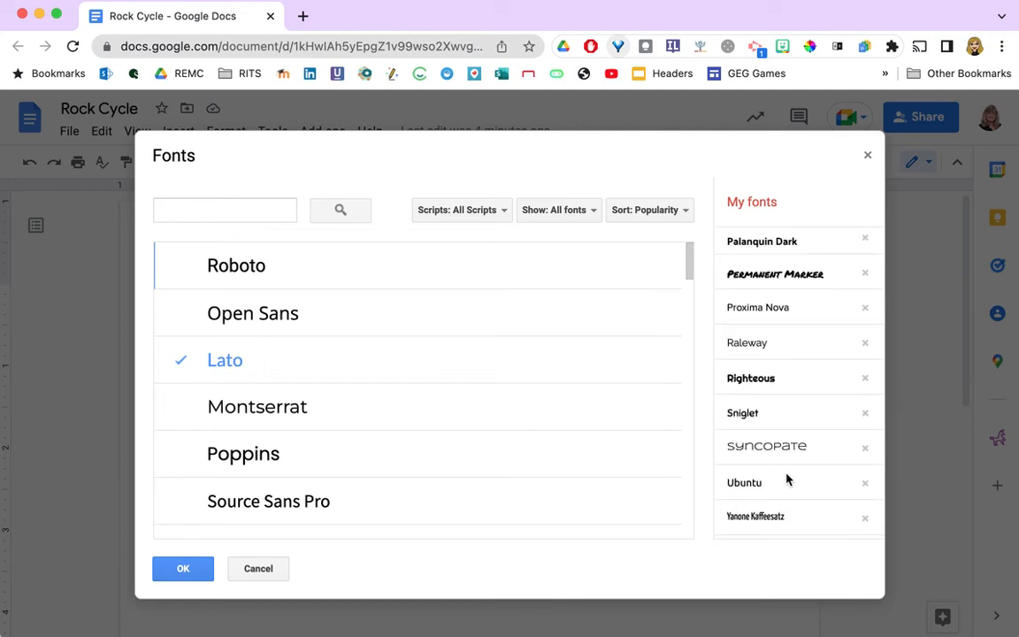
mouse_move(252, 313)
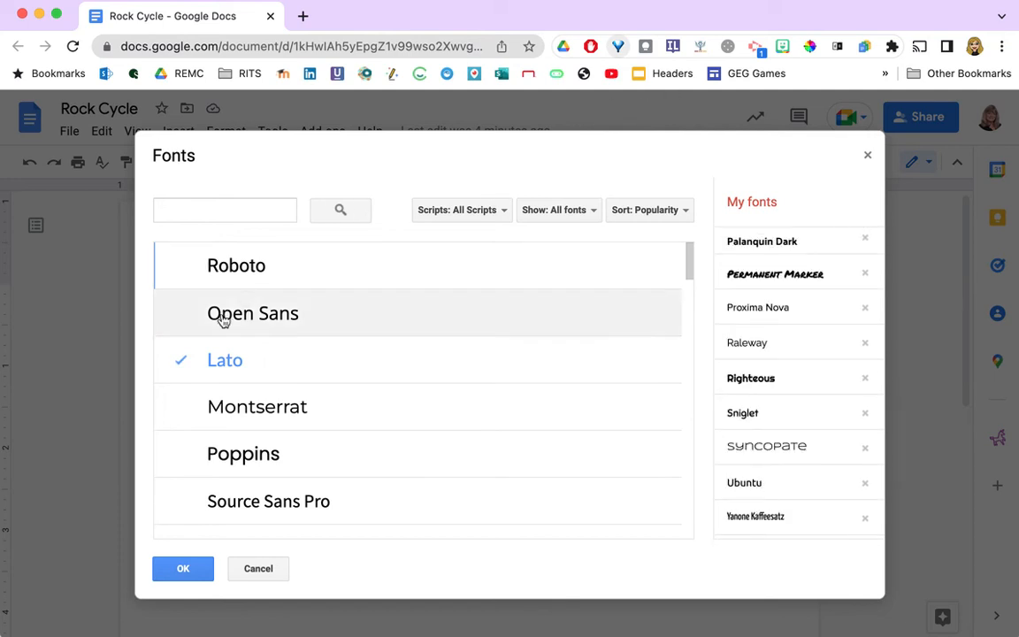
scroll("down", 3)
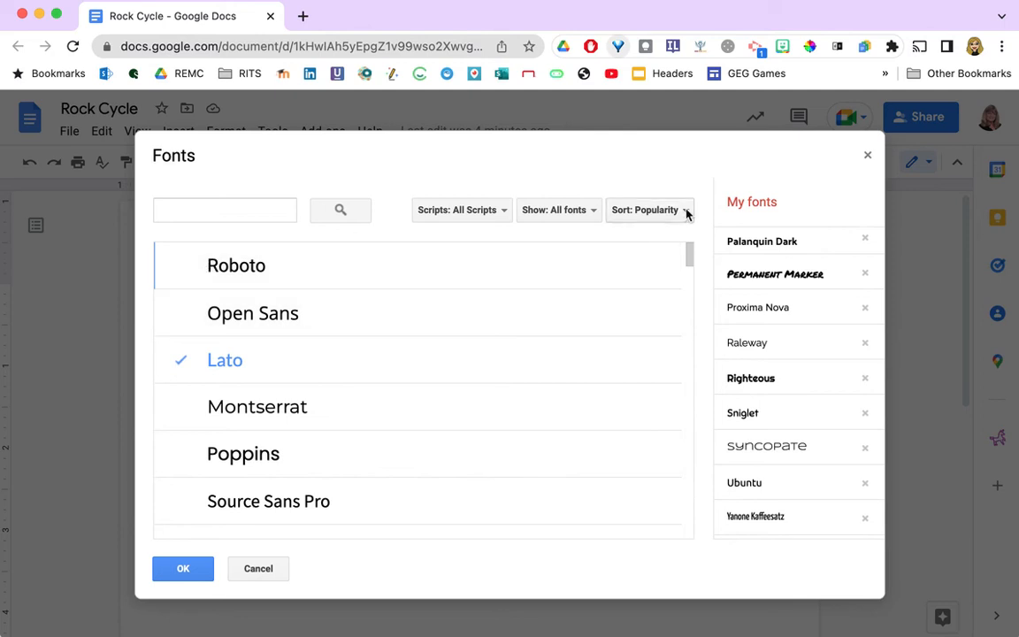
Step: Sort the font catalogue alphabetically and tick Aclonica for my fonts
left_click(648, 208)
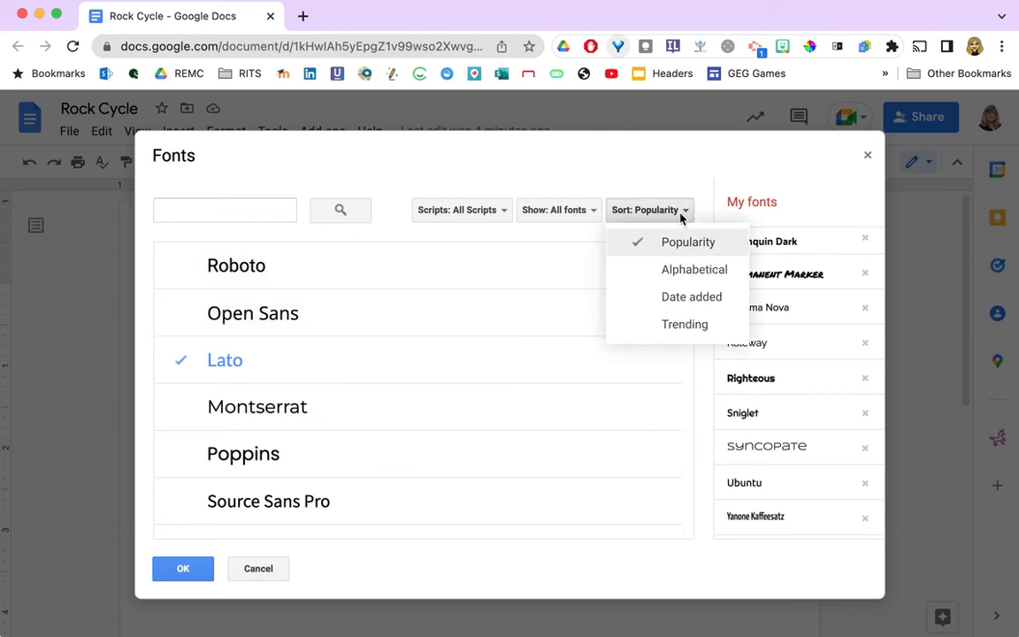
mouse_move(693, 269)
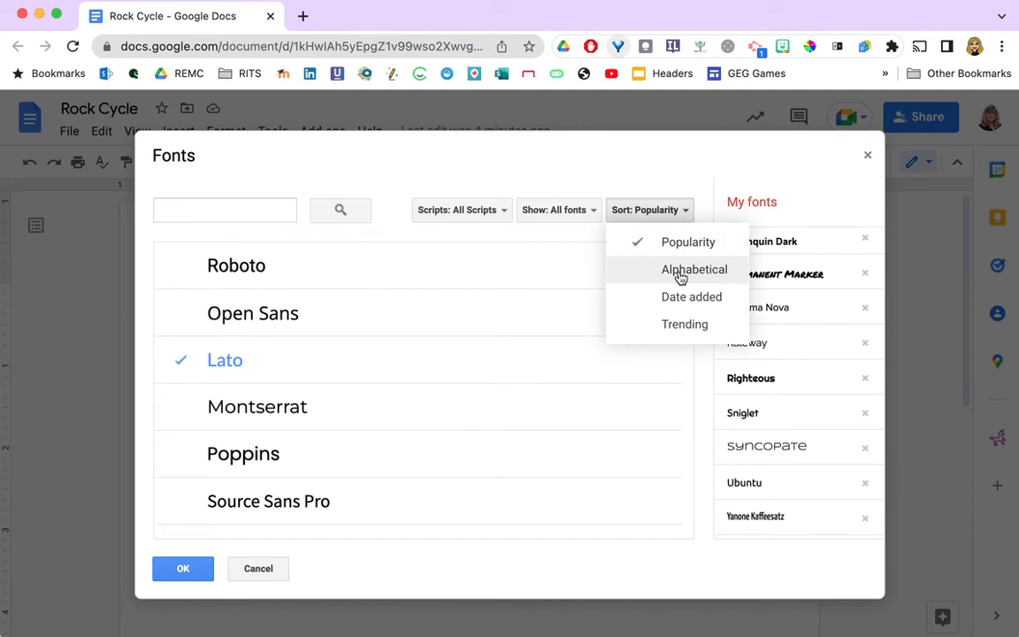
left_click(693, 268)
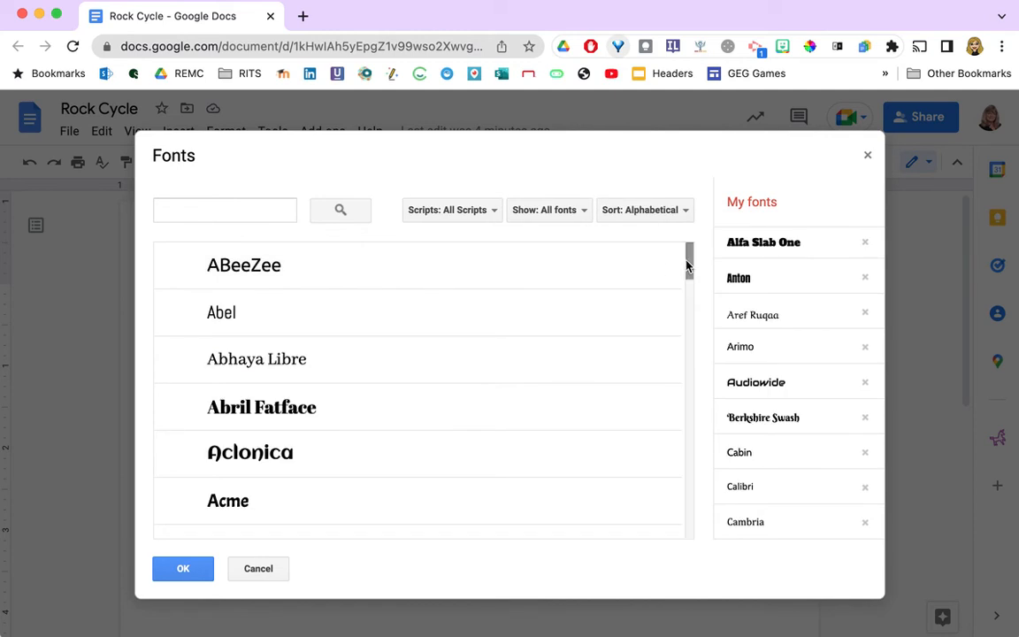
scroll("down", 3)
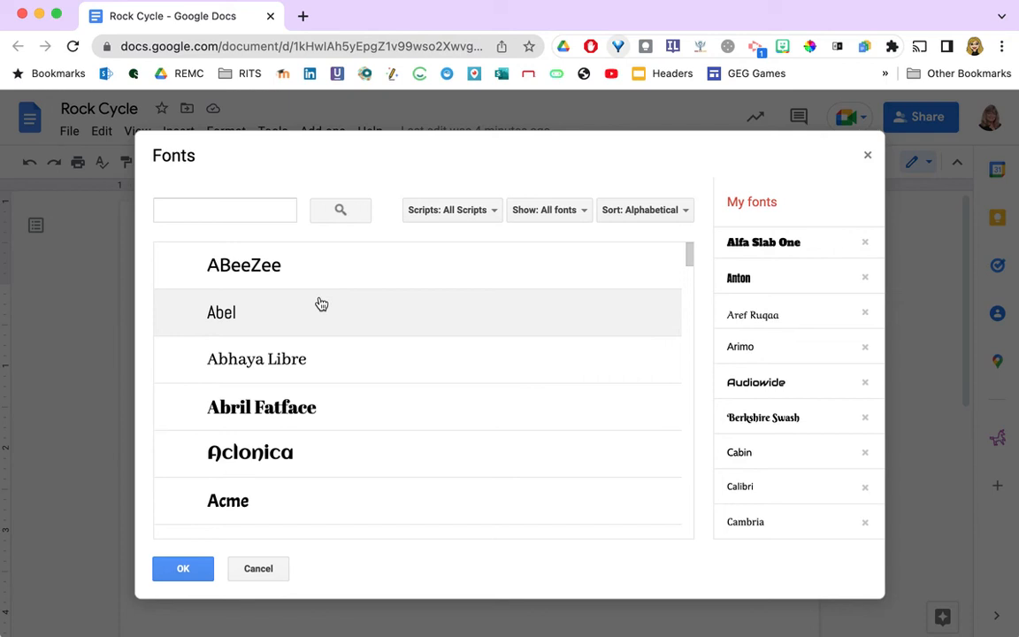
mouse_move(318, 471)
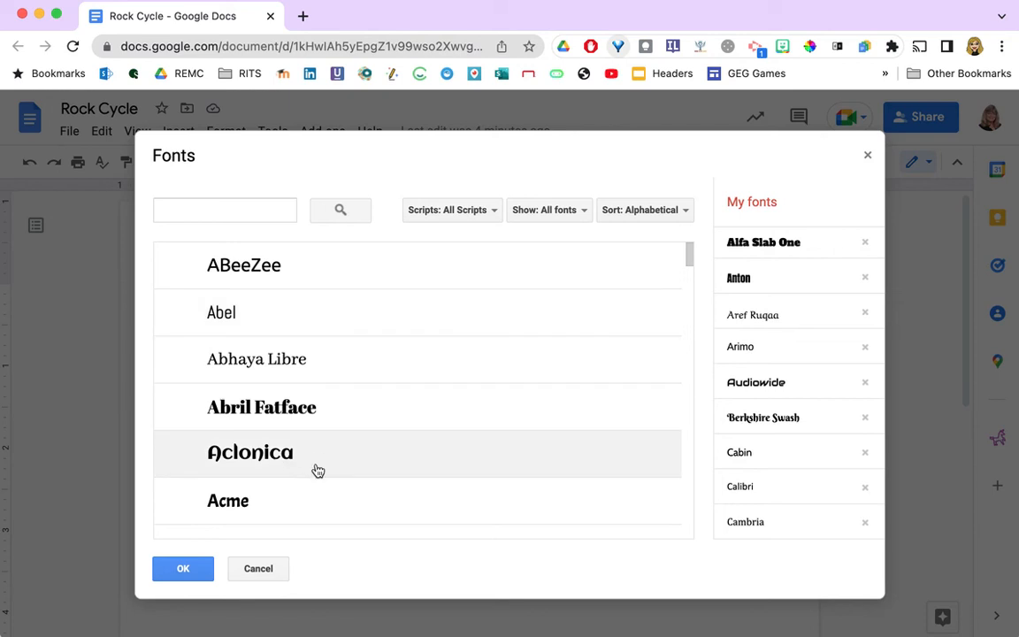
left_click(251, 453)
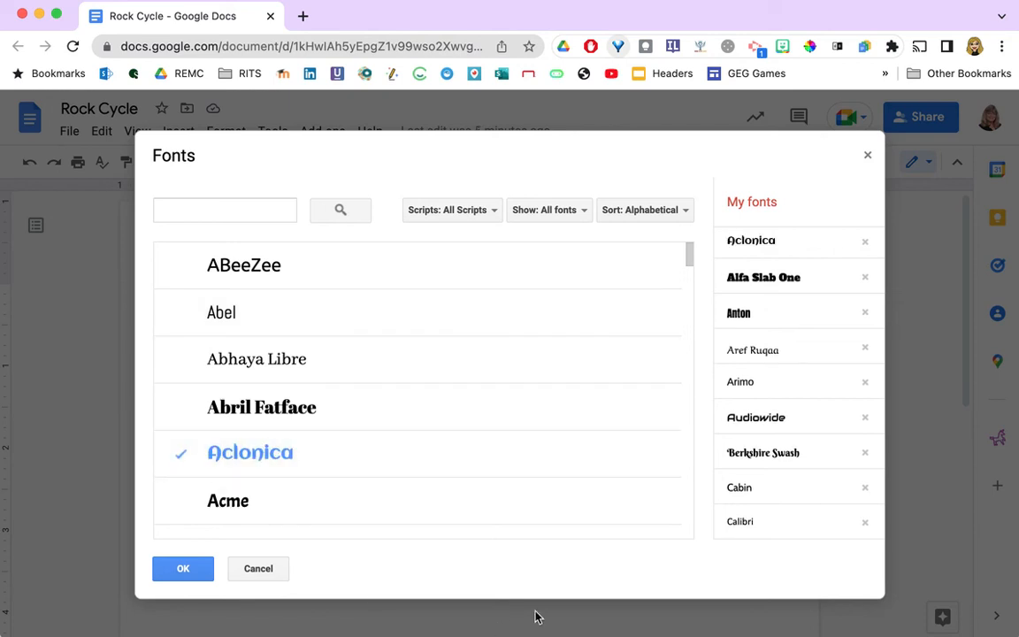
mouse_move(788, 244)
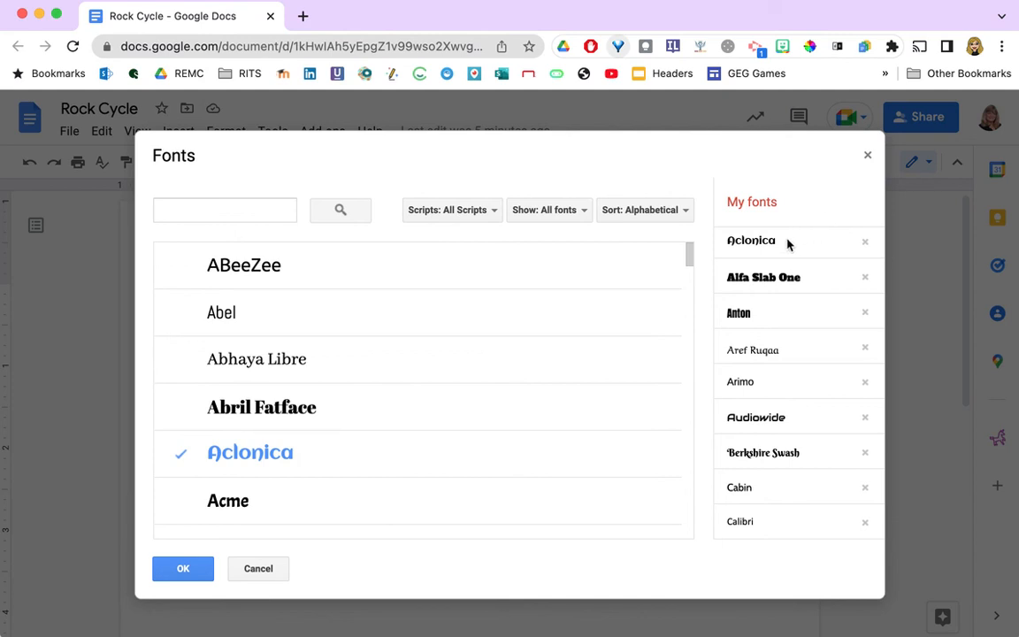
Step: Tick Akronim and Aladin so they join the saved fonts
scroll("down", 3)
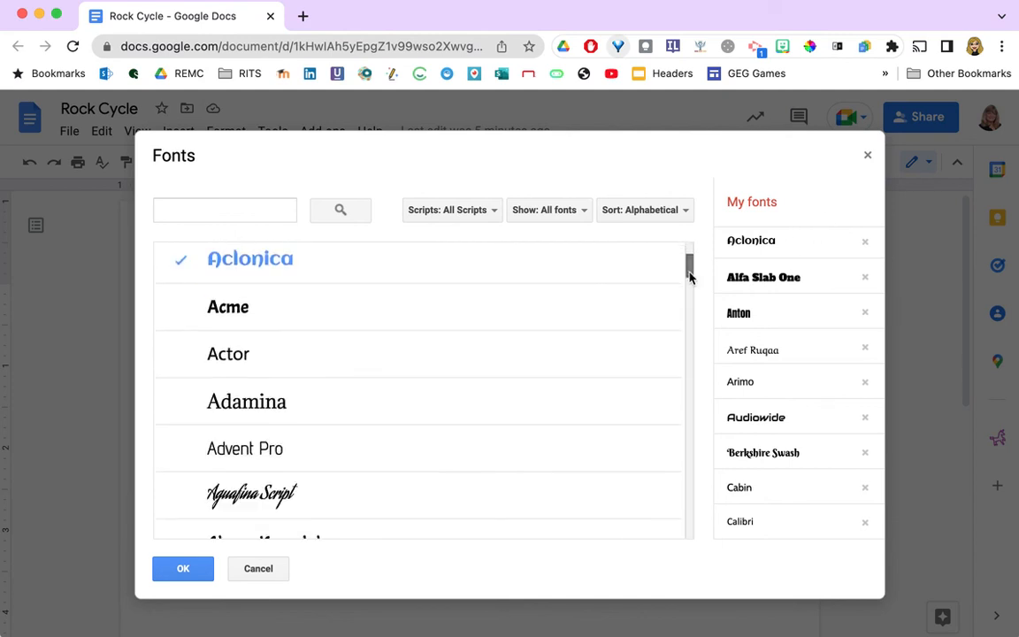
scroll("down", 3)
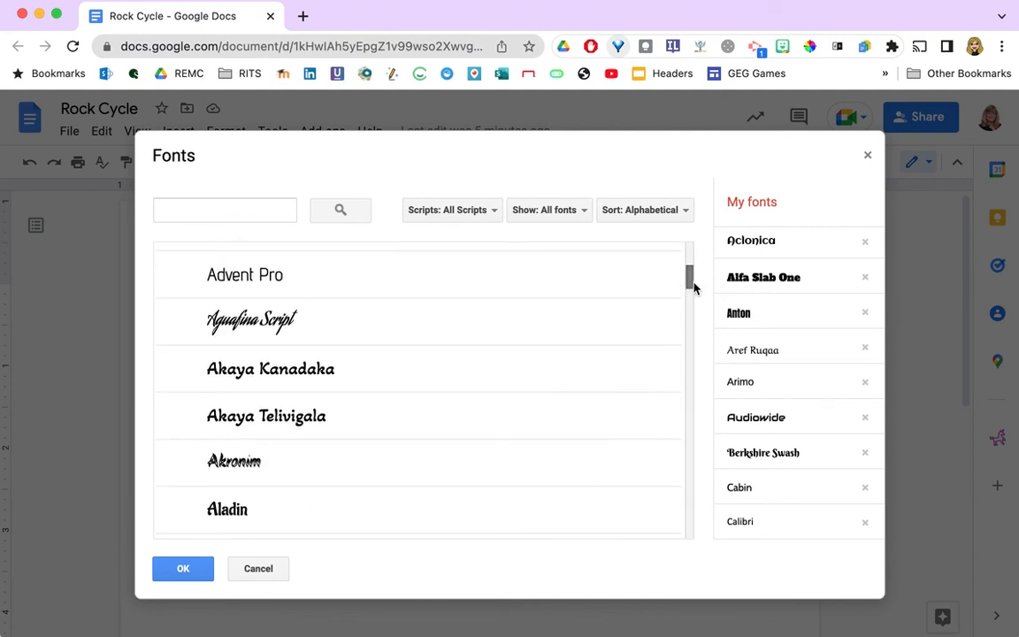
left_click(234, 460)
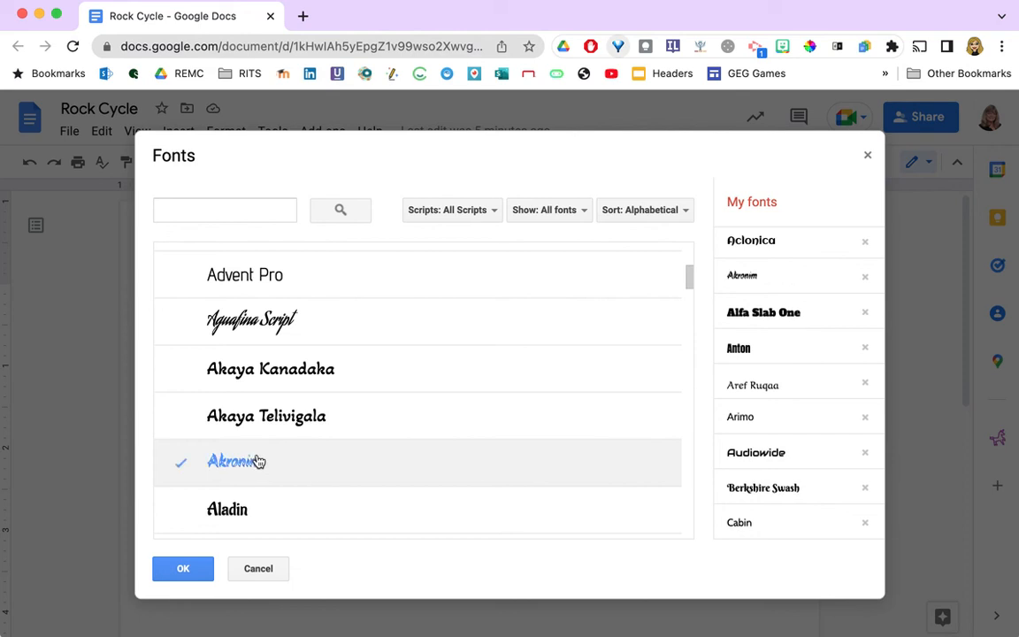
left_click(226, 509)
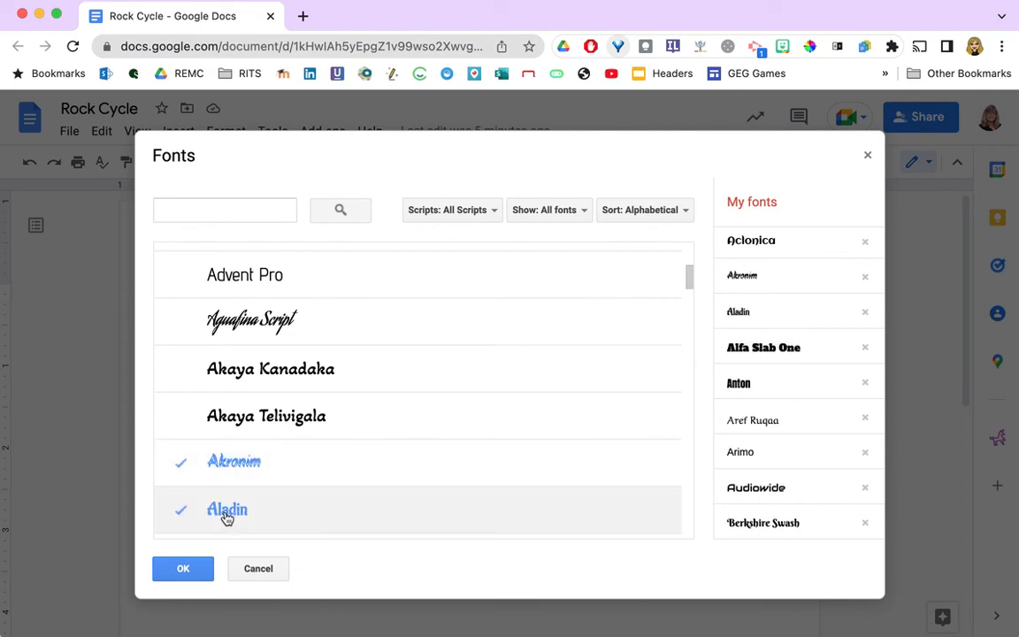
mouse_move(319, 545)
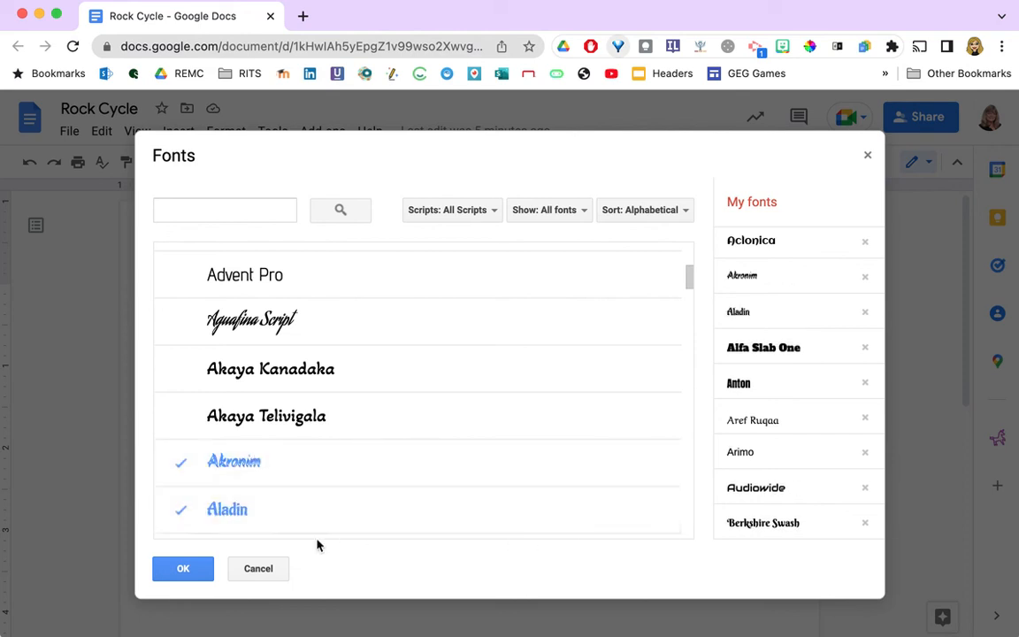
mouse_move(588, 276)
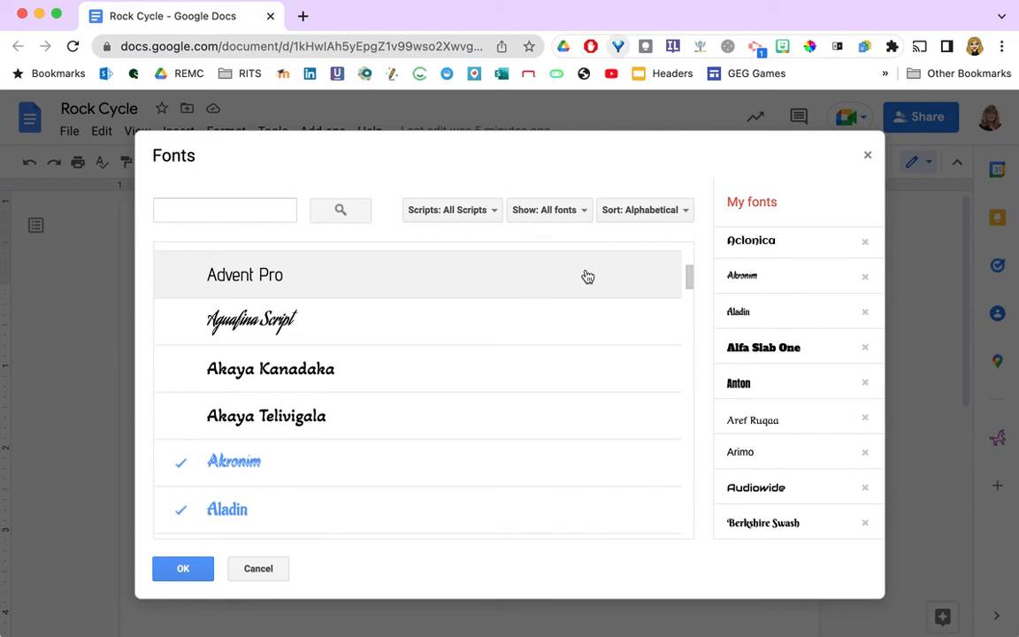
mouse_move(616, 378)
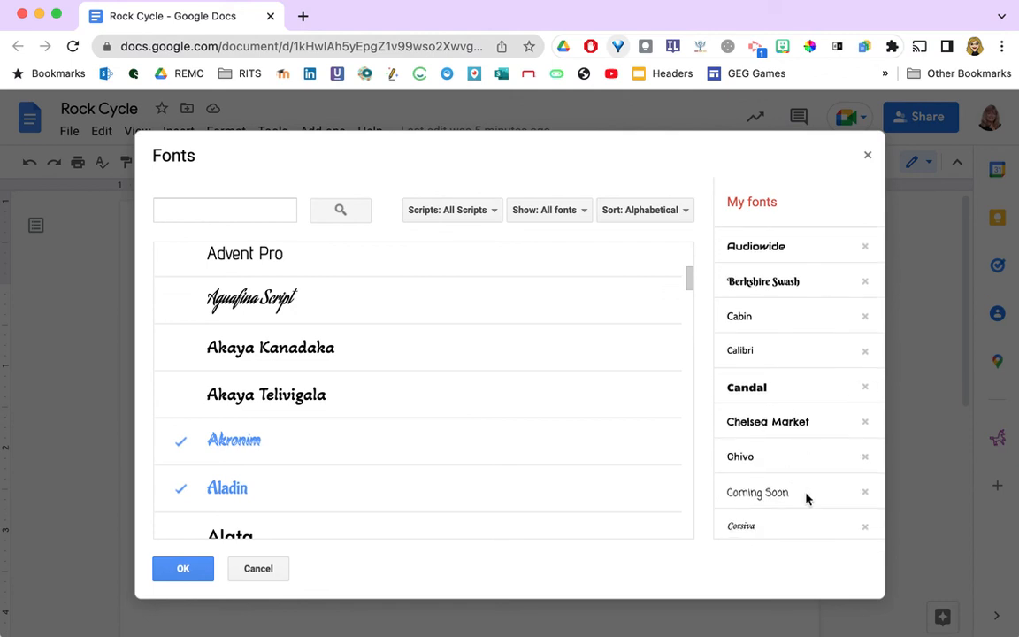
scroll("down", 3)
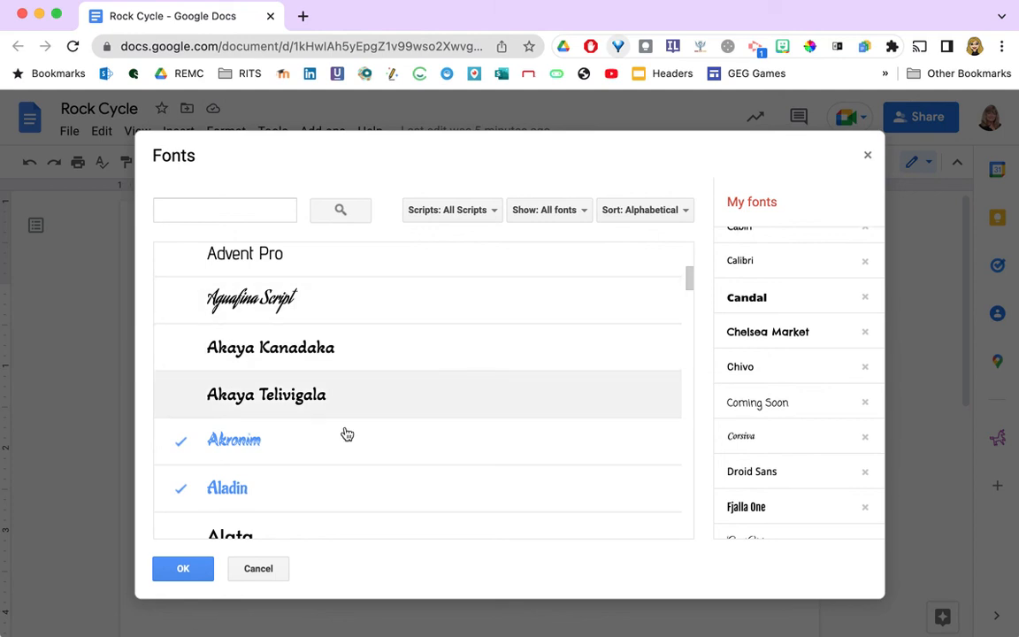
mouse_move(392, 451)
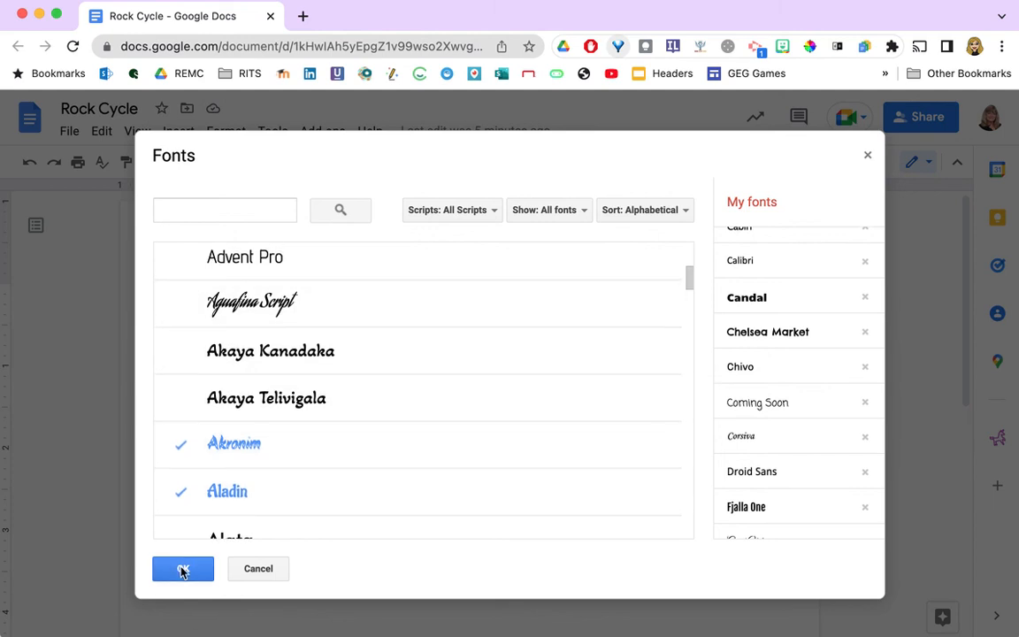
Step: Confirm the new fonts and set the selected first Rock Cycle sentence in Aclonica
left_click(182, 568)
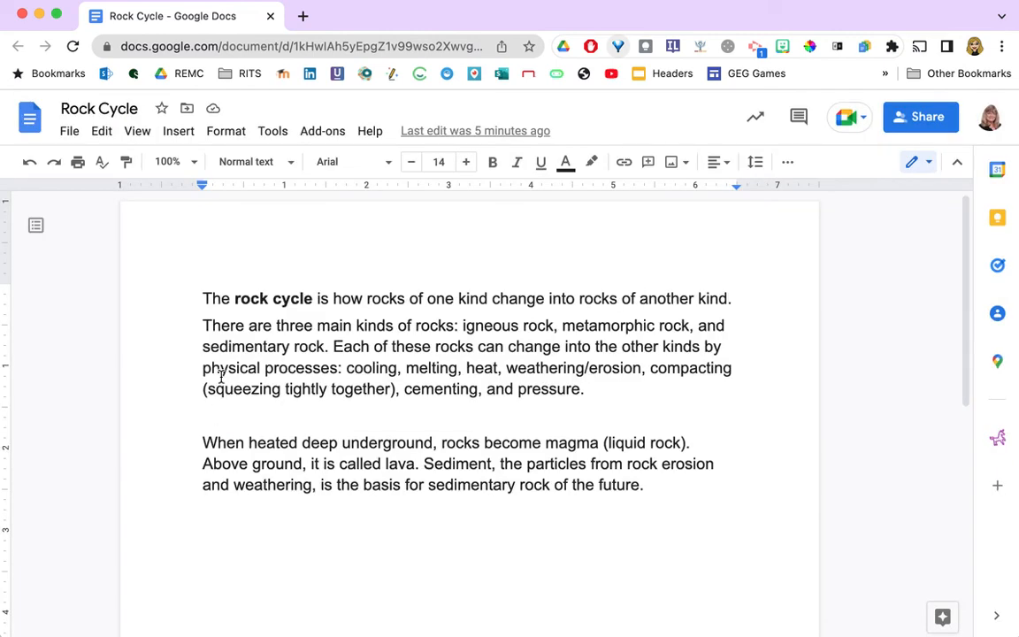
left_click_drag(201, 297, 467, 297)
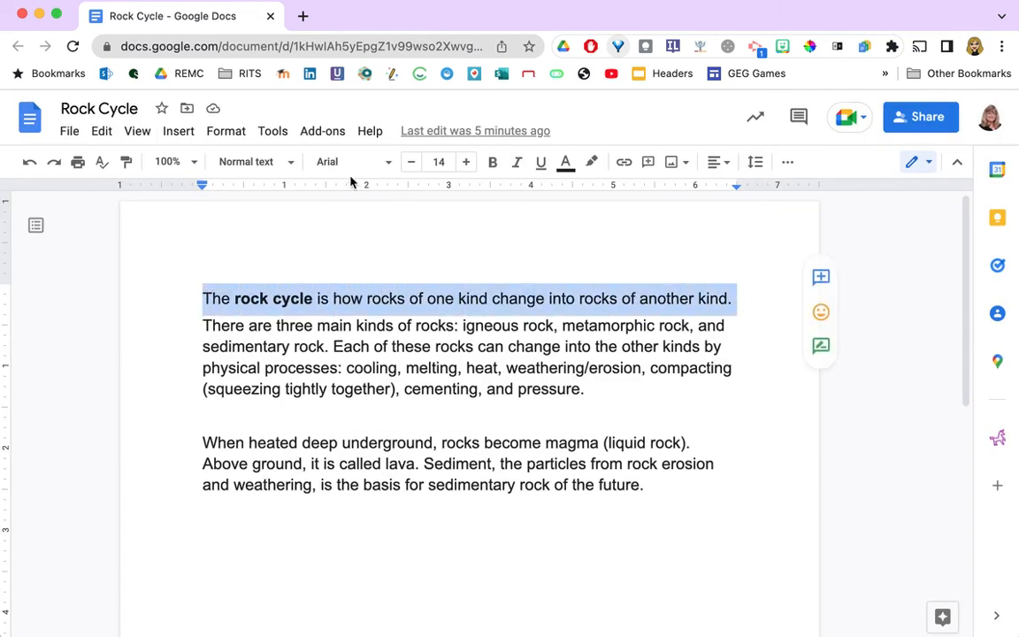
left_click(352, 161)
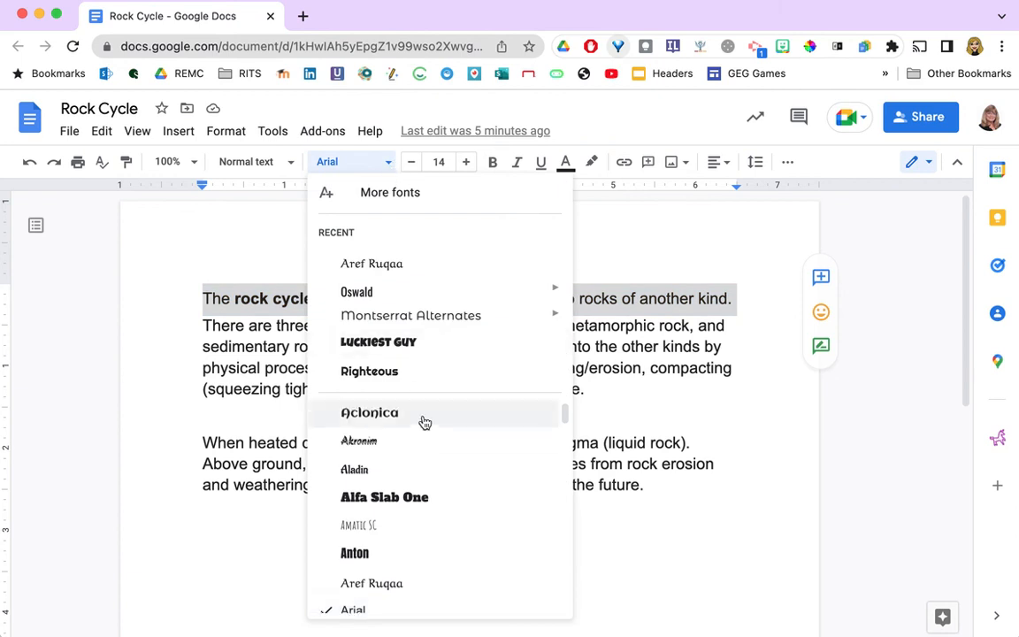
left_click(368, 412)
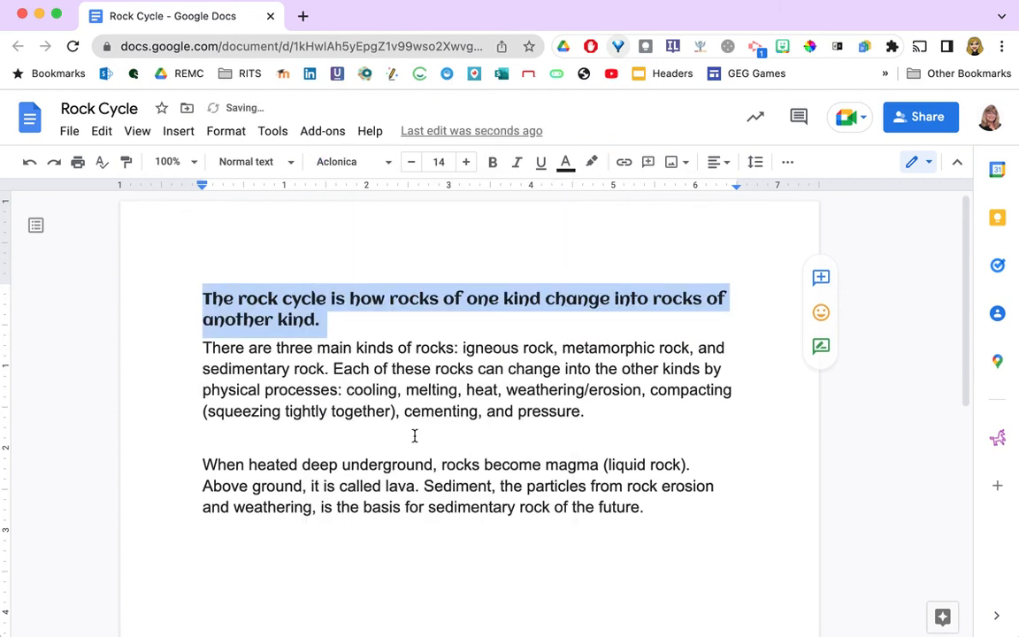